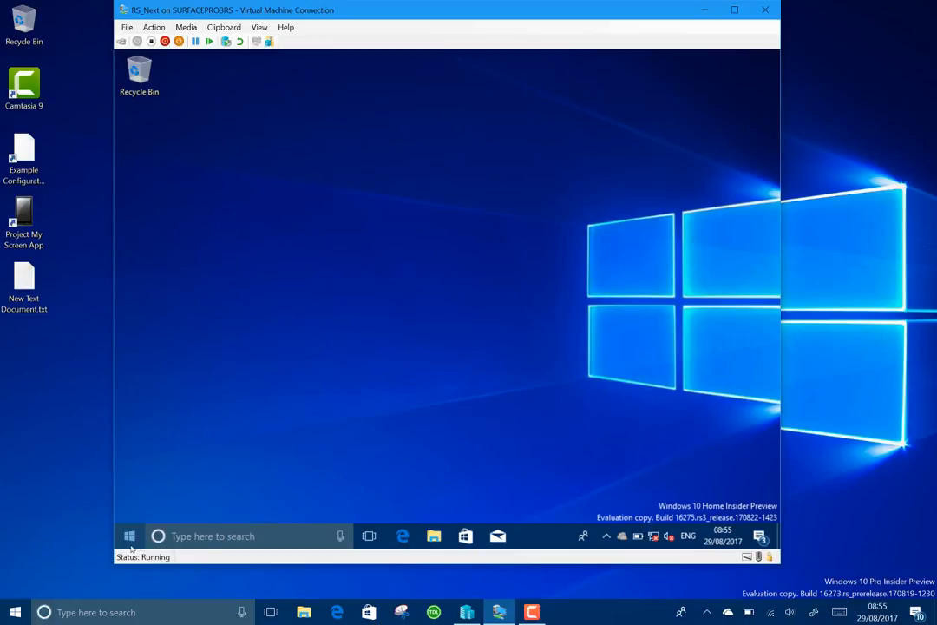
- Open the Windows 10 Insider Preview guest's Start menu from the VM taskbar
left_click(132, 534)
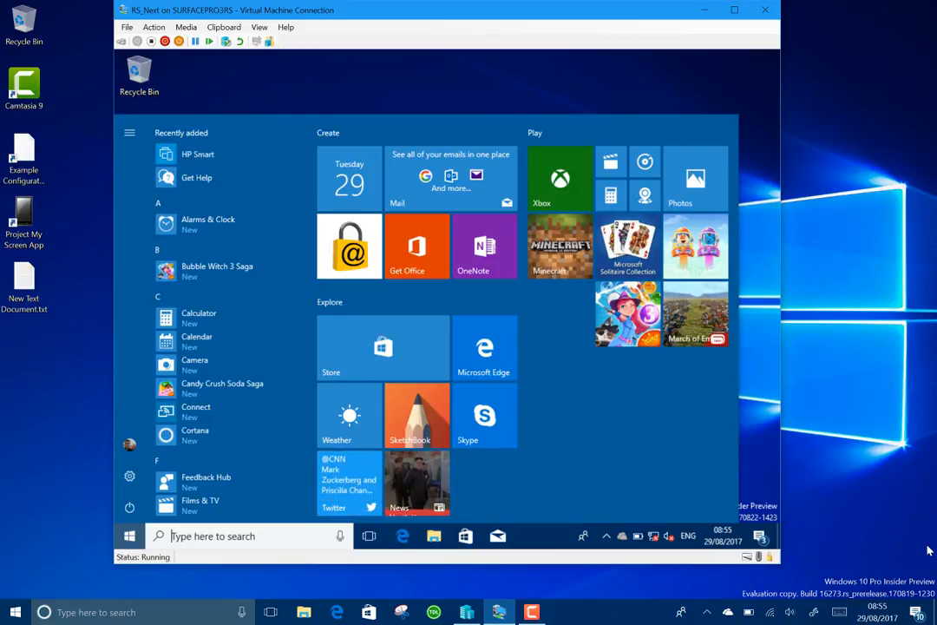
- Close the guest's Start menu so the VM desktop shows again
left_click(130, 534)
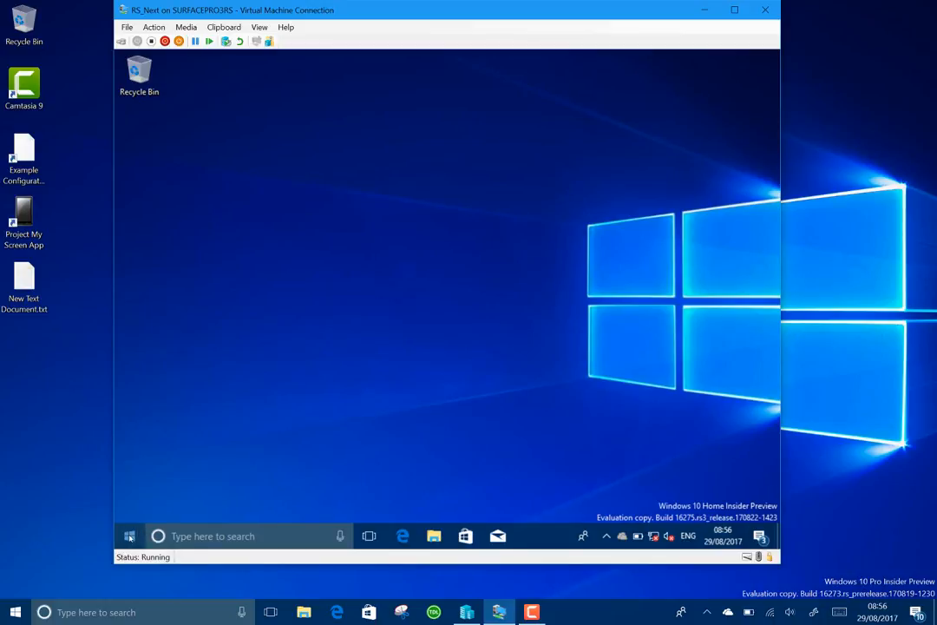
- Reopen the guest's Start menu with its app list and live tiles and leave it showing
left_click(132, 535)
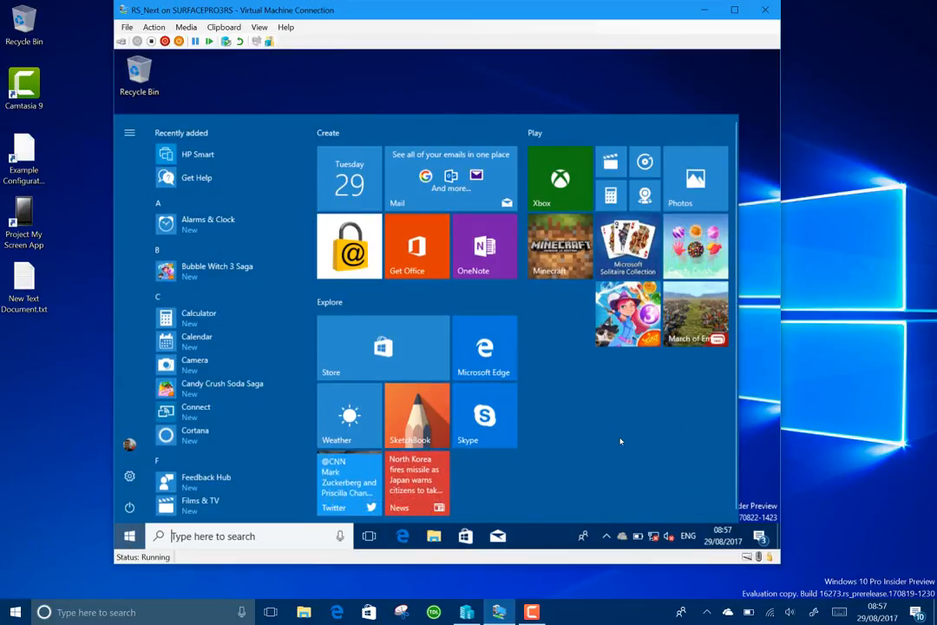
mouse_move(594, 522)
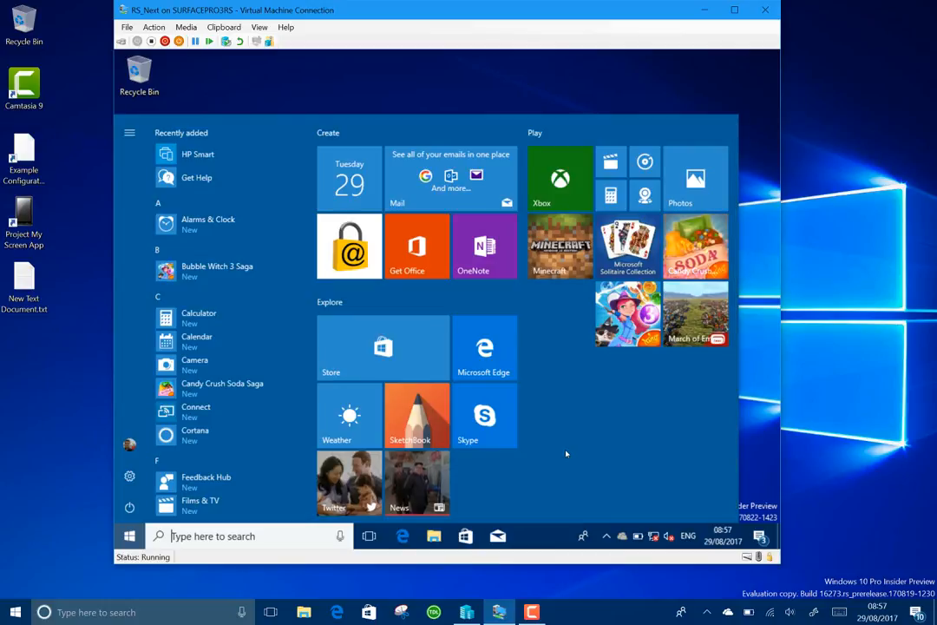
mouse_move(644, 427)
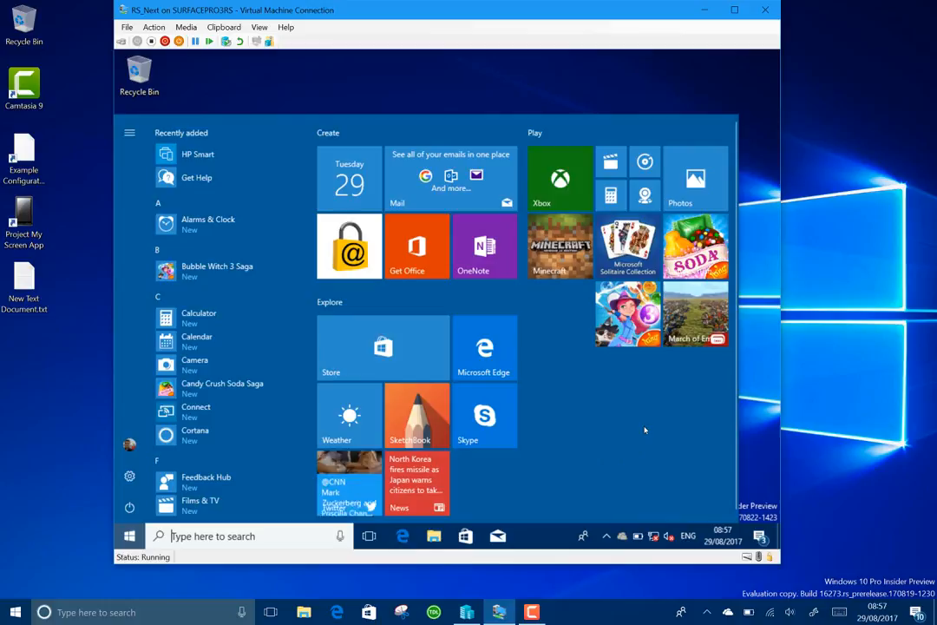